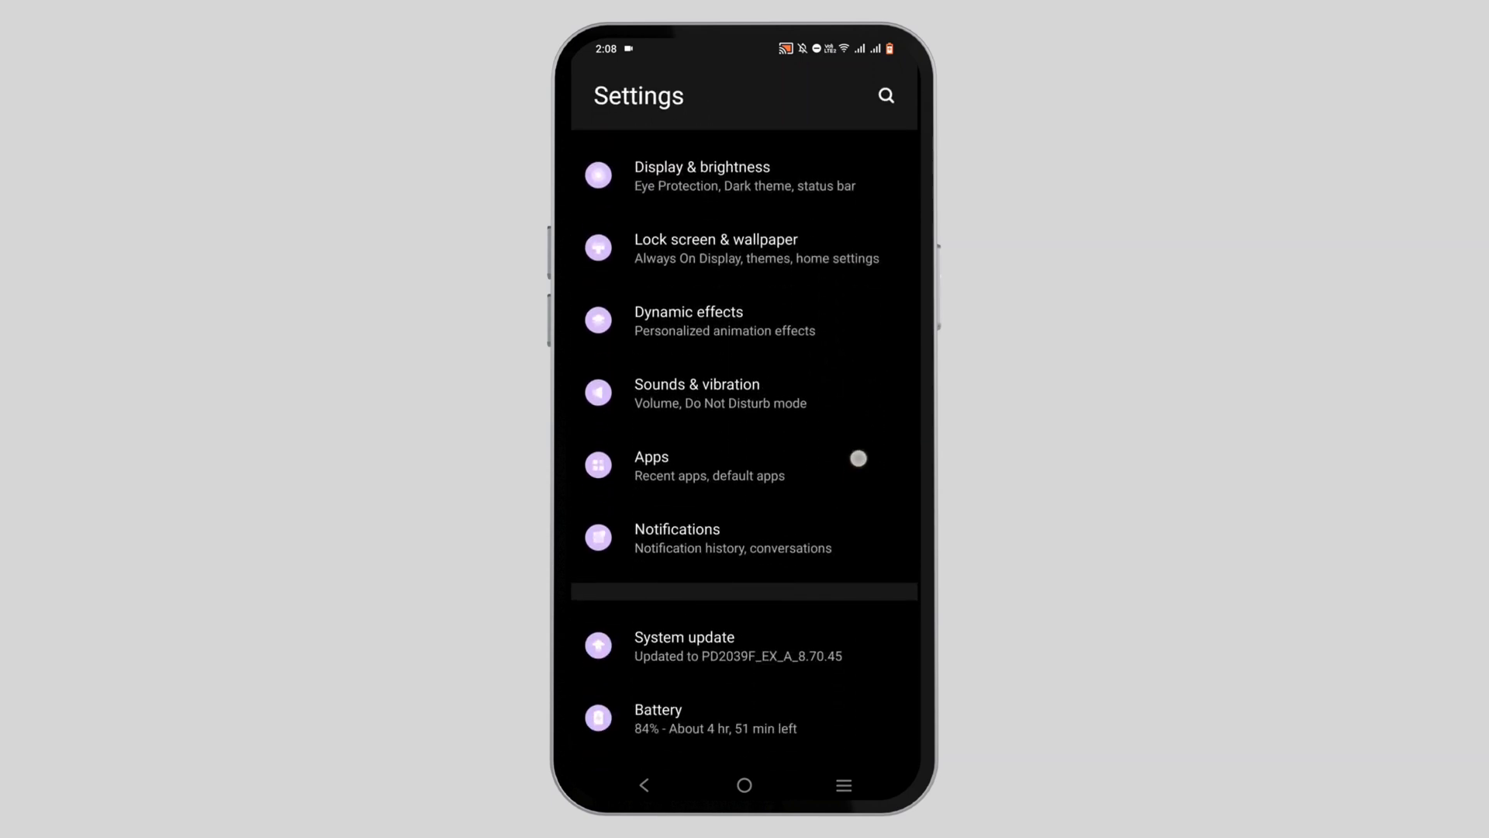
Scroll the main Settings list down to its last entries and select System
scroll(down, 3)
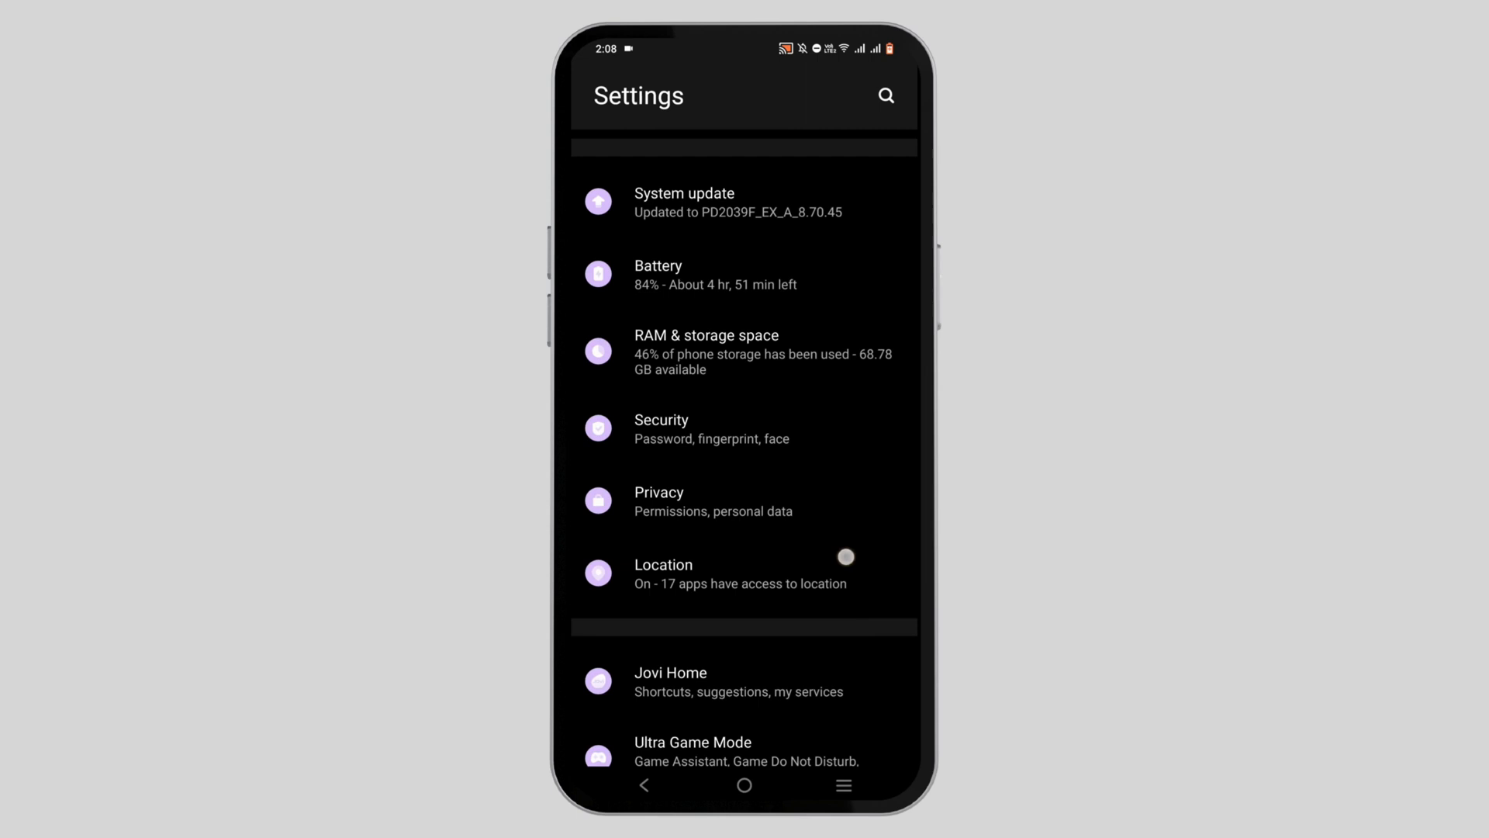
scroll(down, 3)
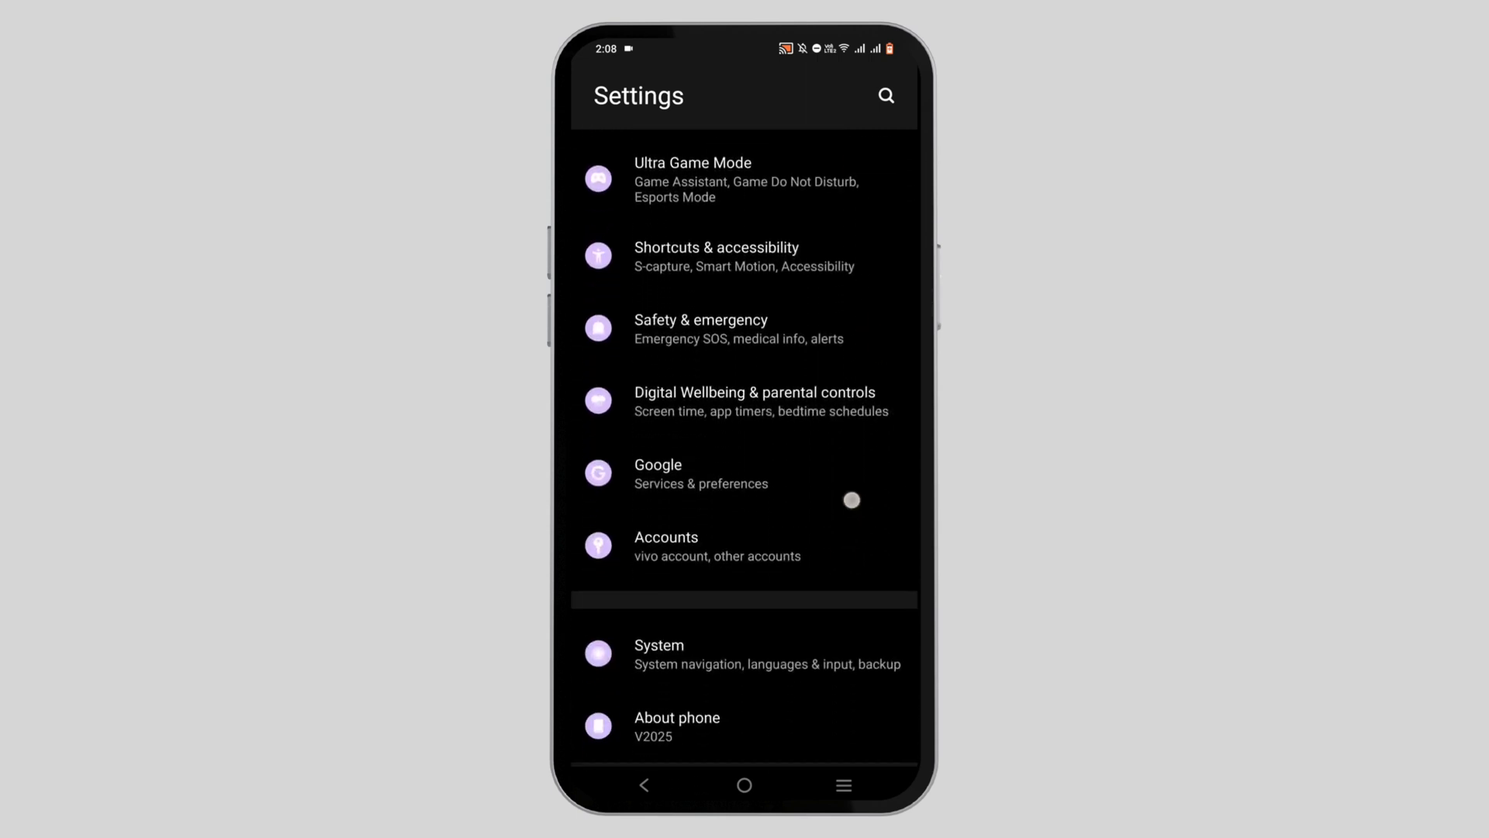
click(743, 656)
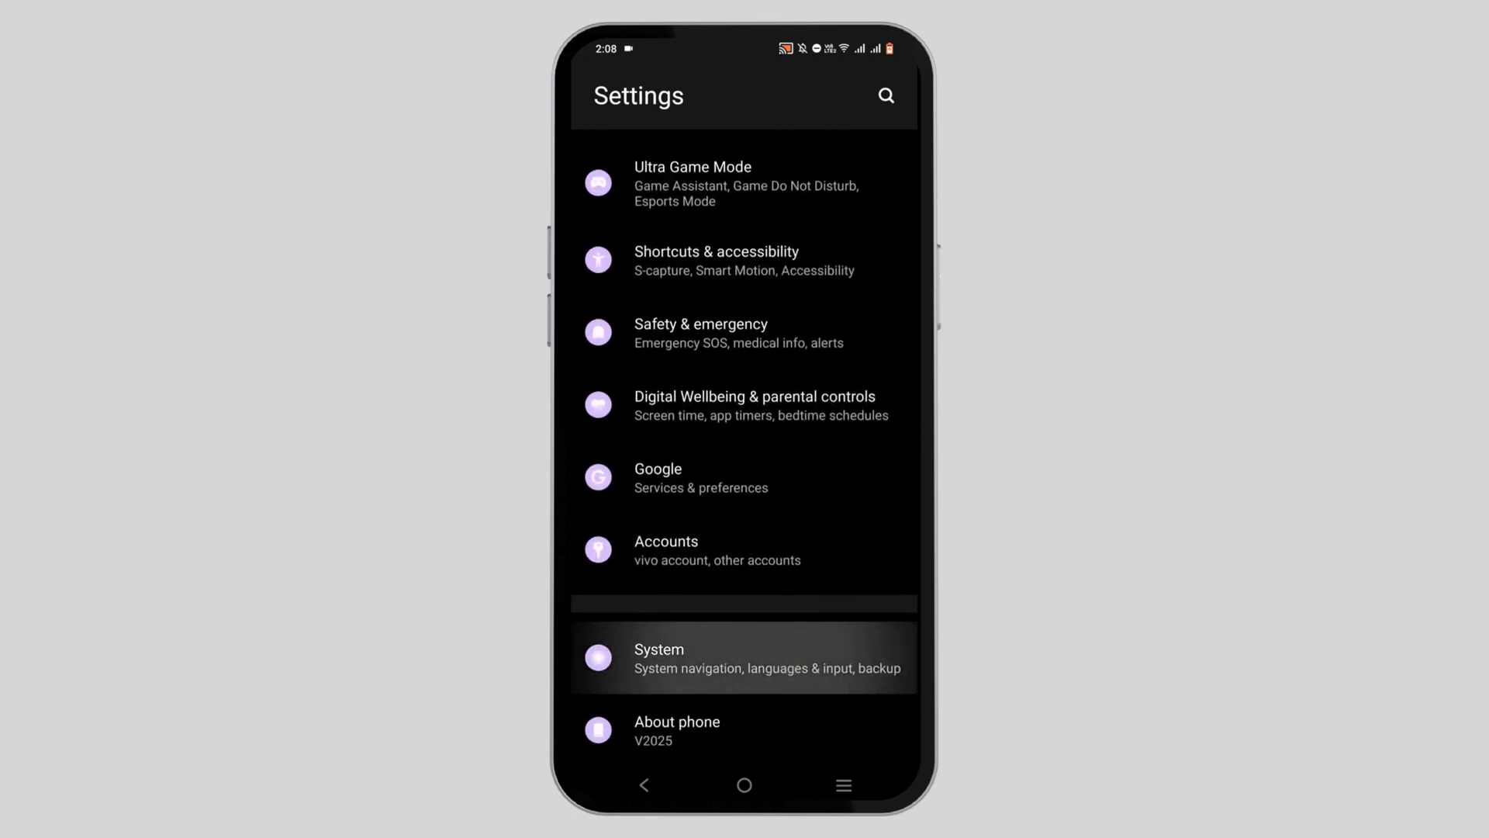
Enter System settings and go to Reset options
click(743, 654)
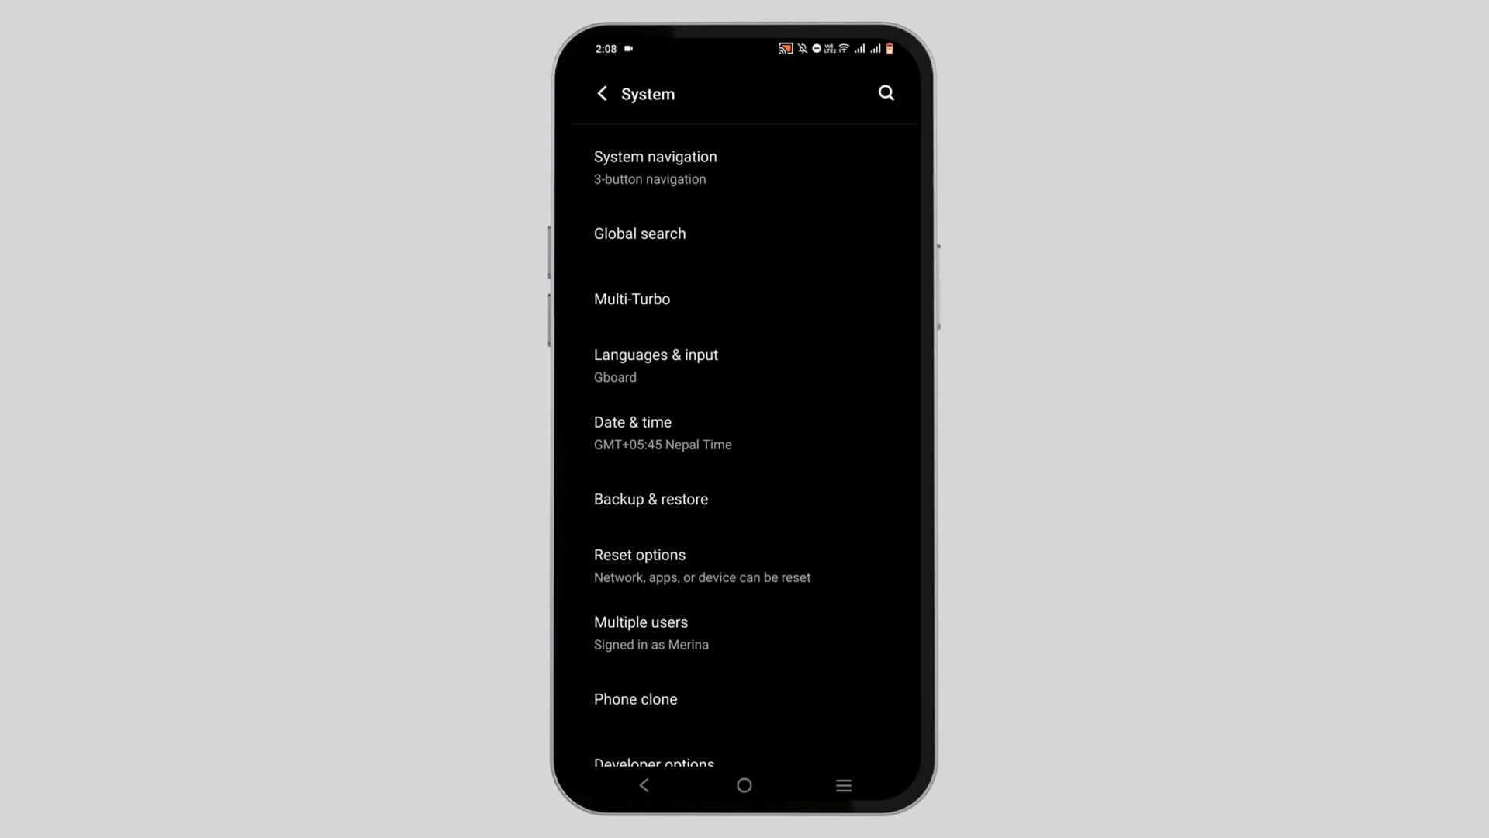
click(639, 555)
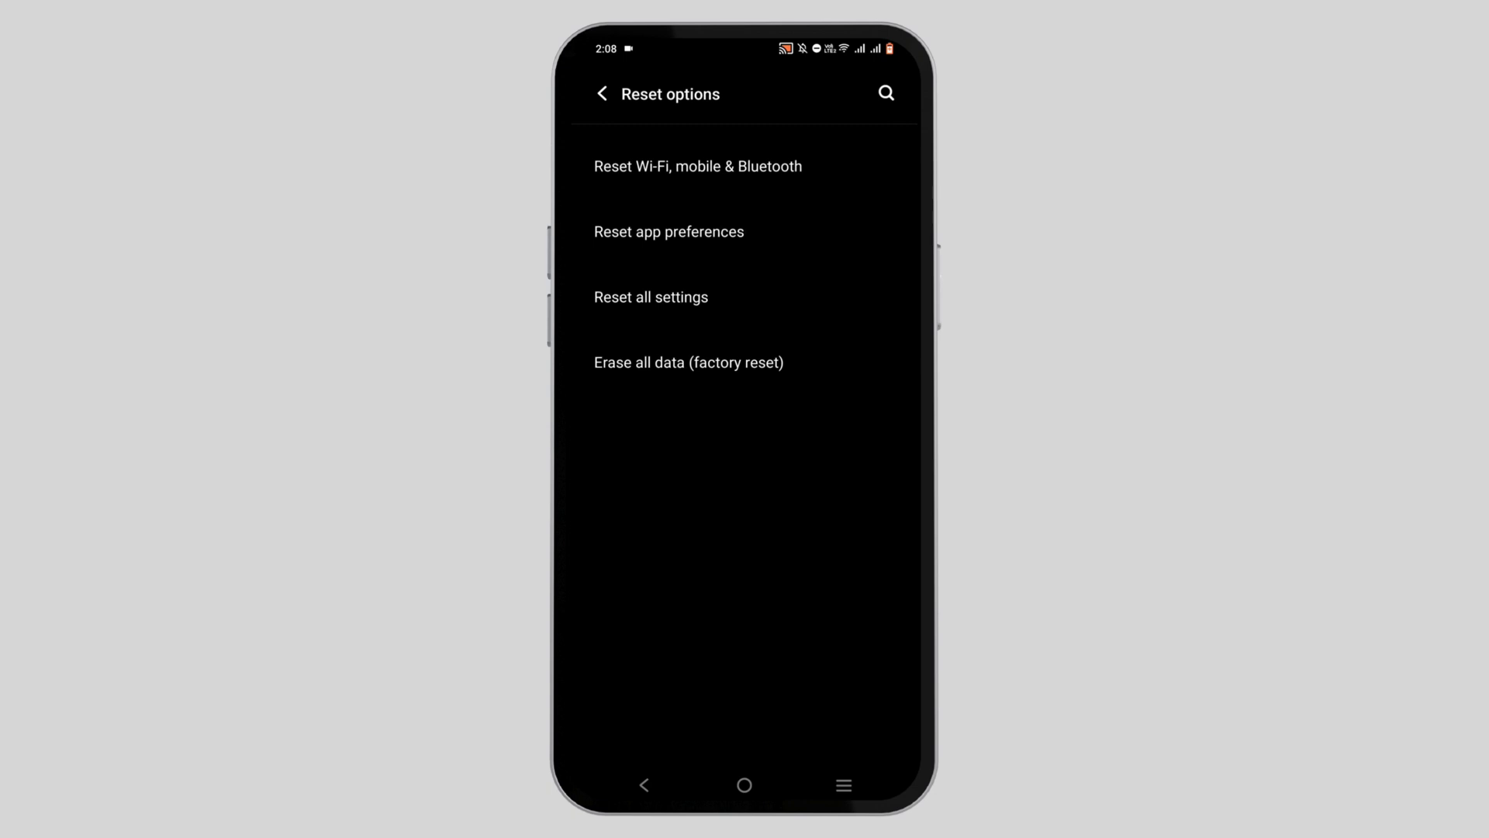
View the Reset all settings description, then back out to the main Settings list
click(650, 296)
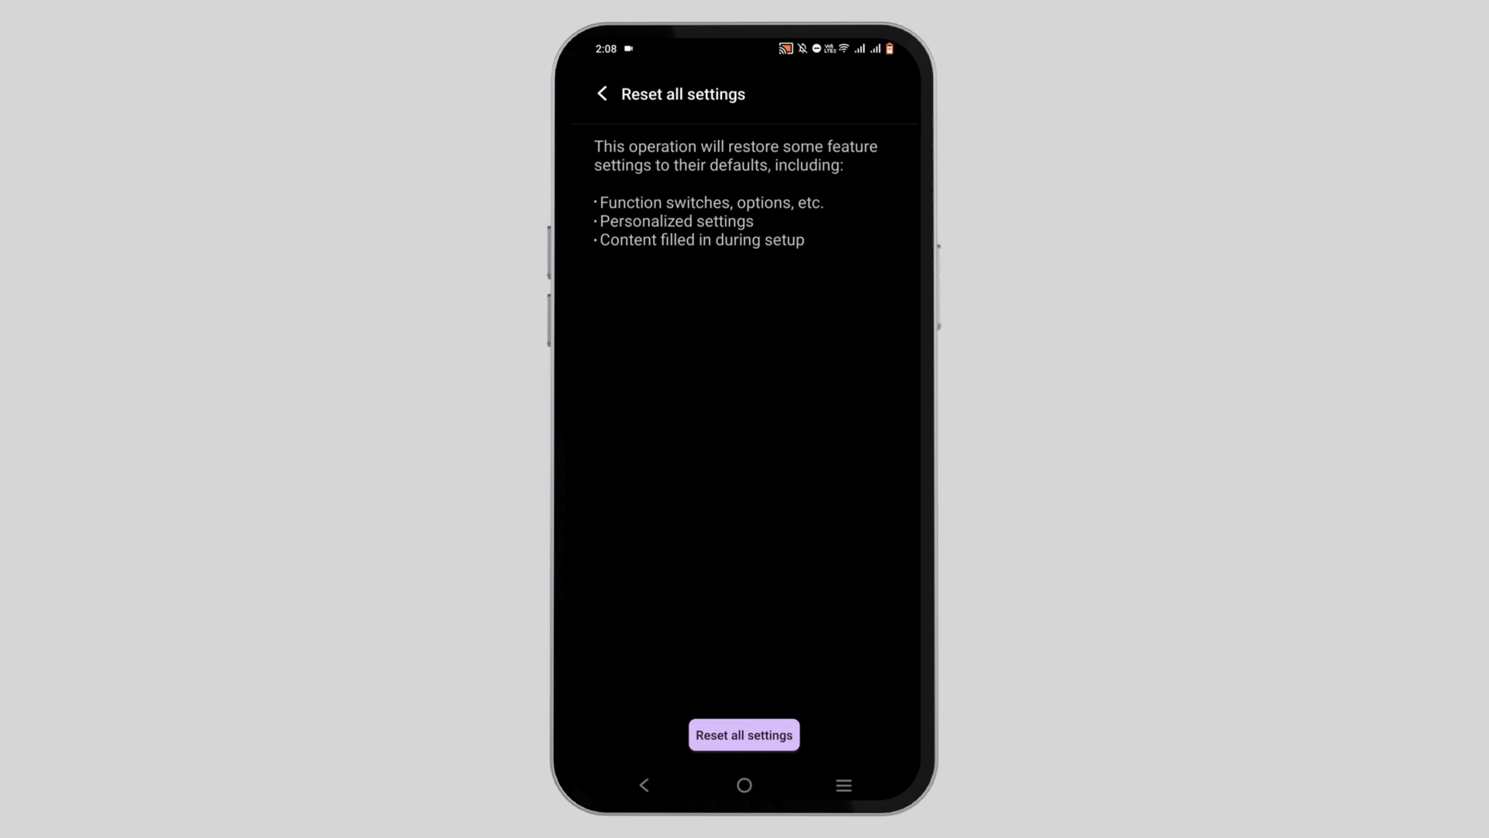
click(644, 785)
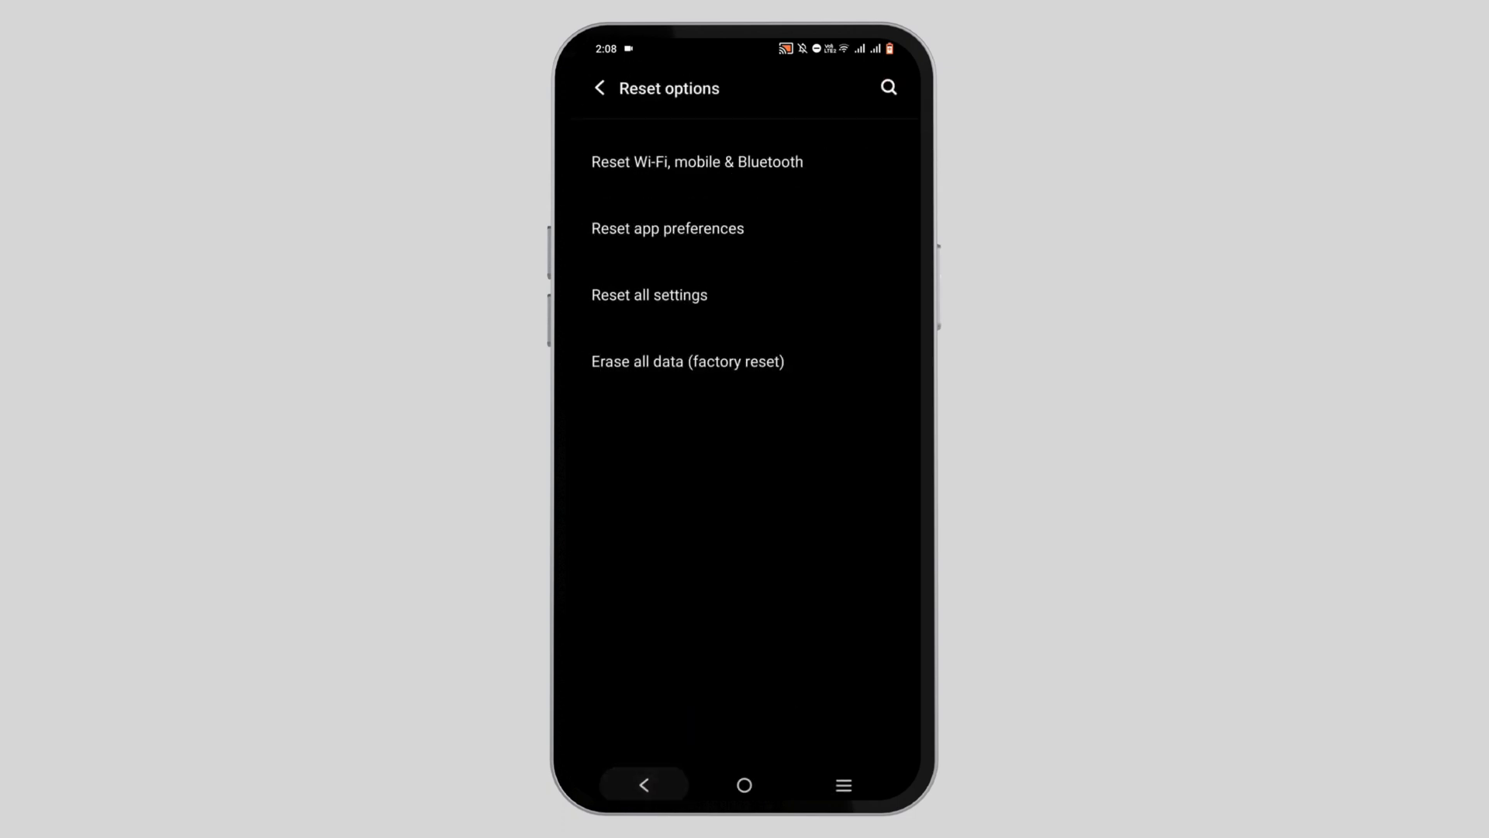
click(601, 87)
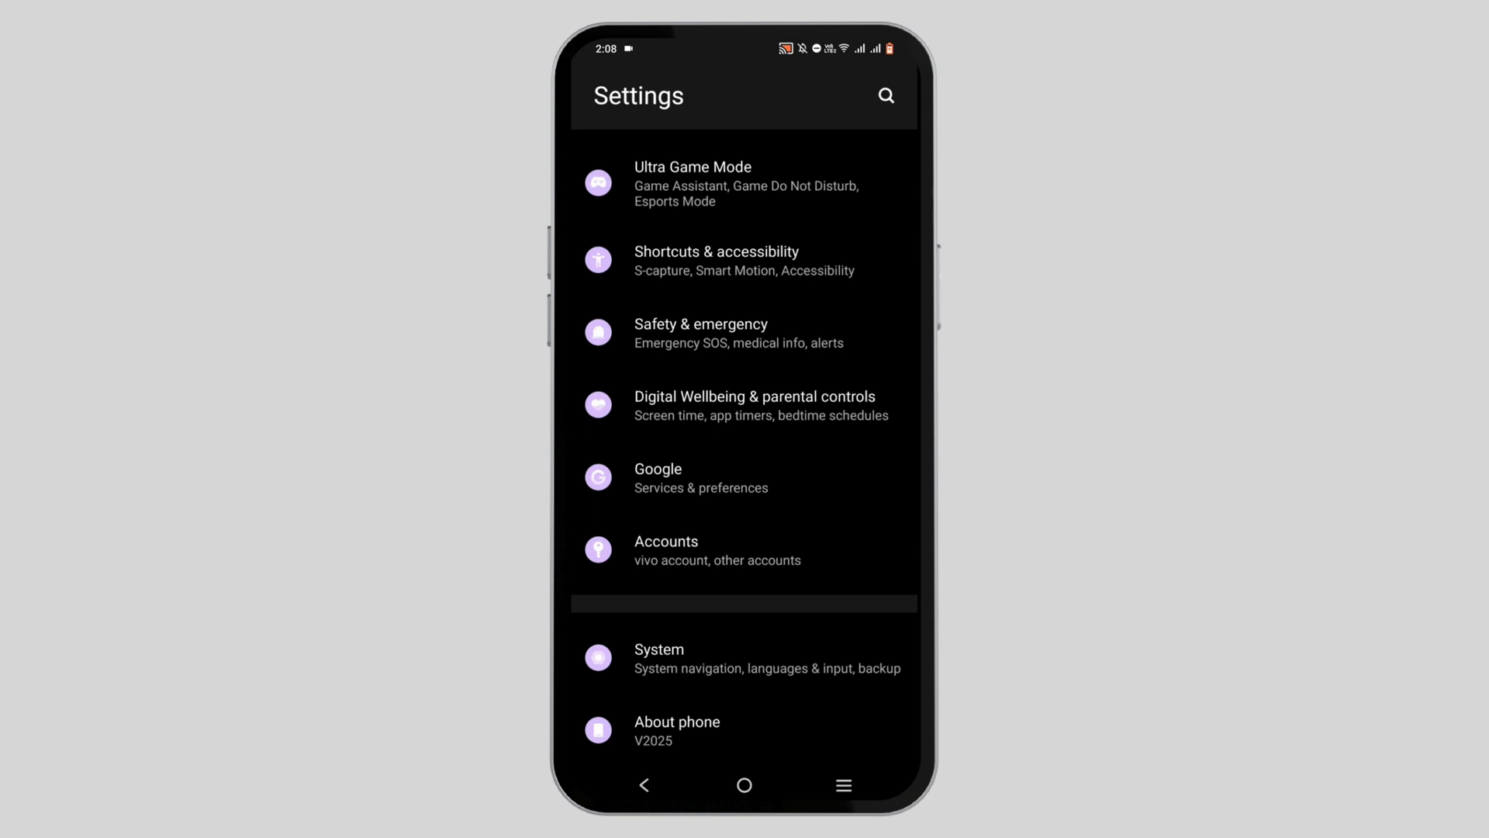
Search Settings for 'reset' to list the reset entries, then return to the home screen
click(884, 95)
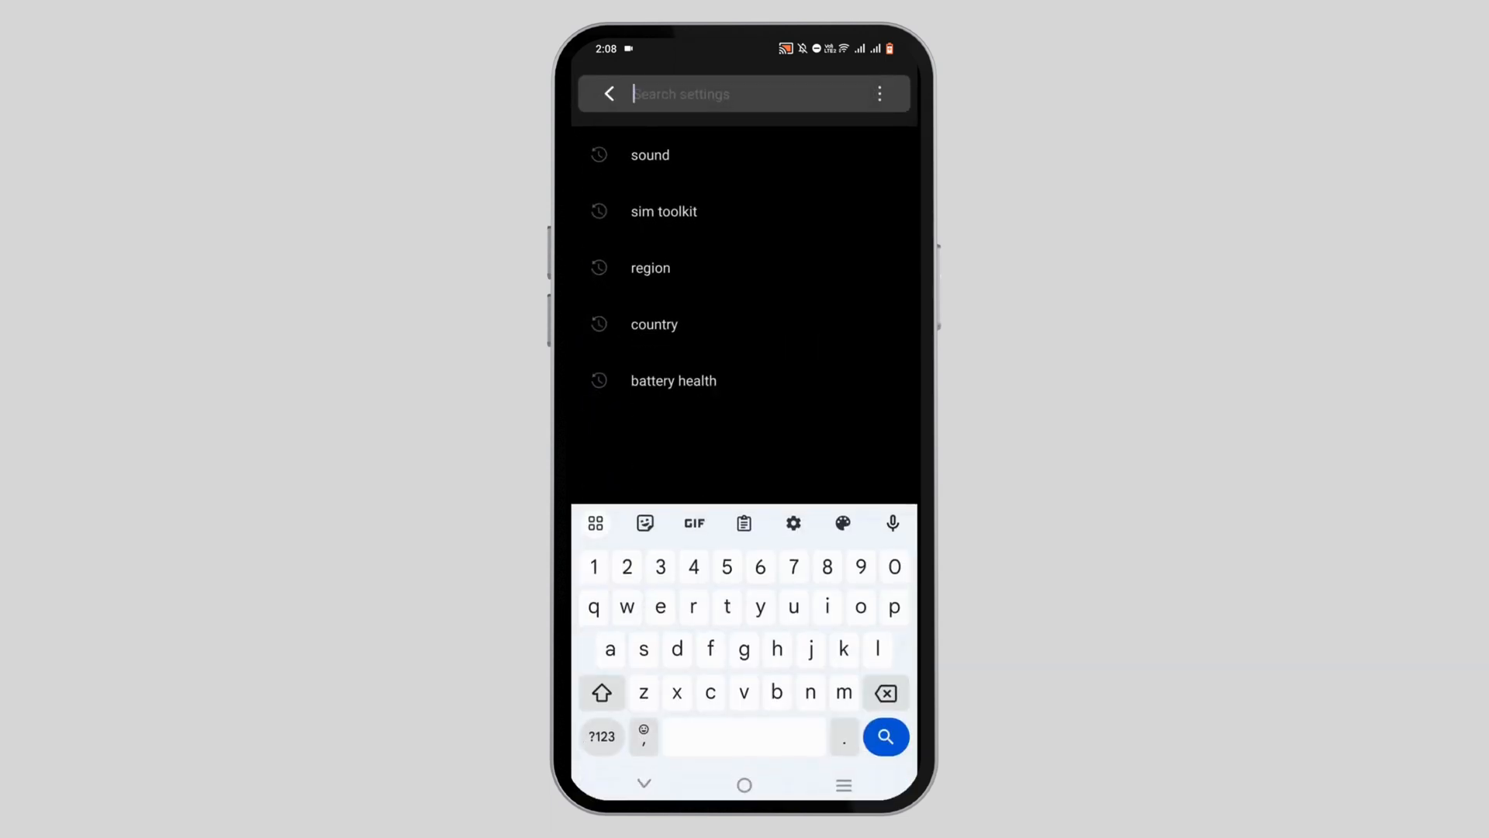
text(reset)
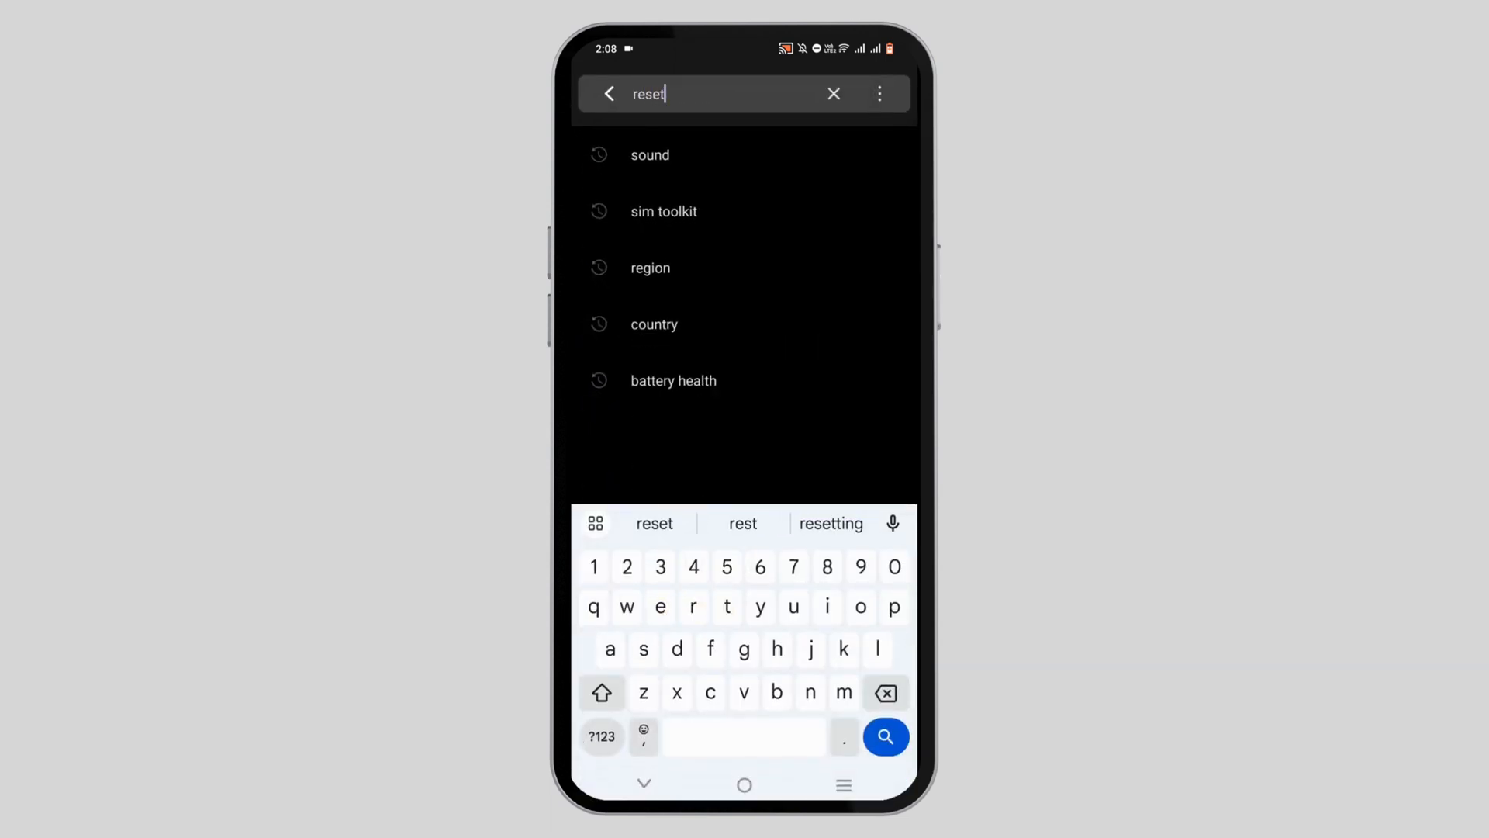
click(884, 735)
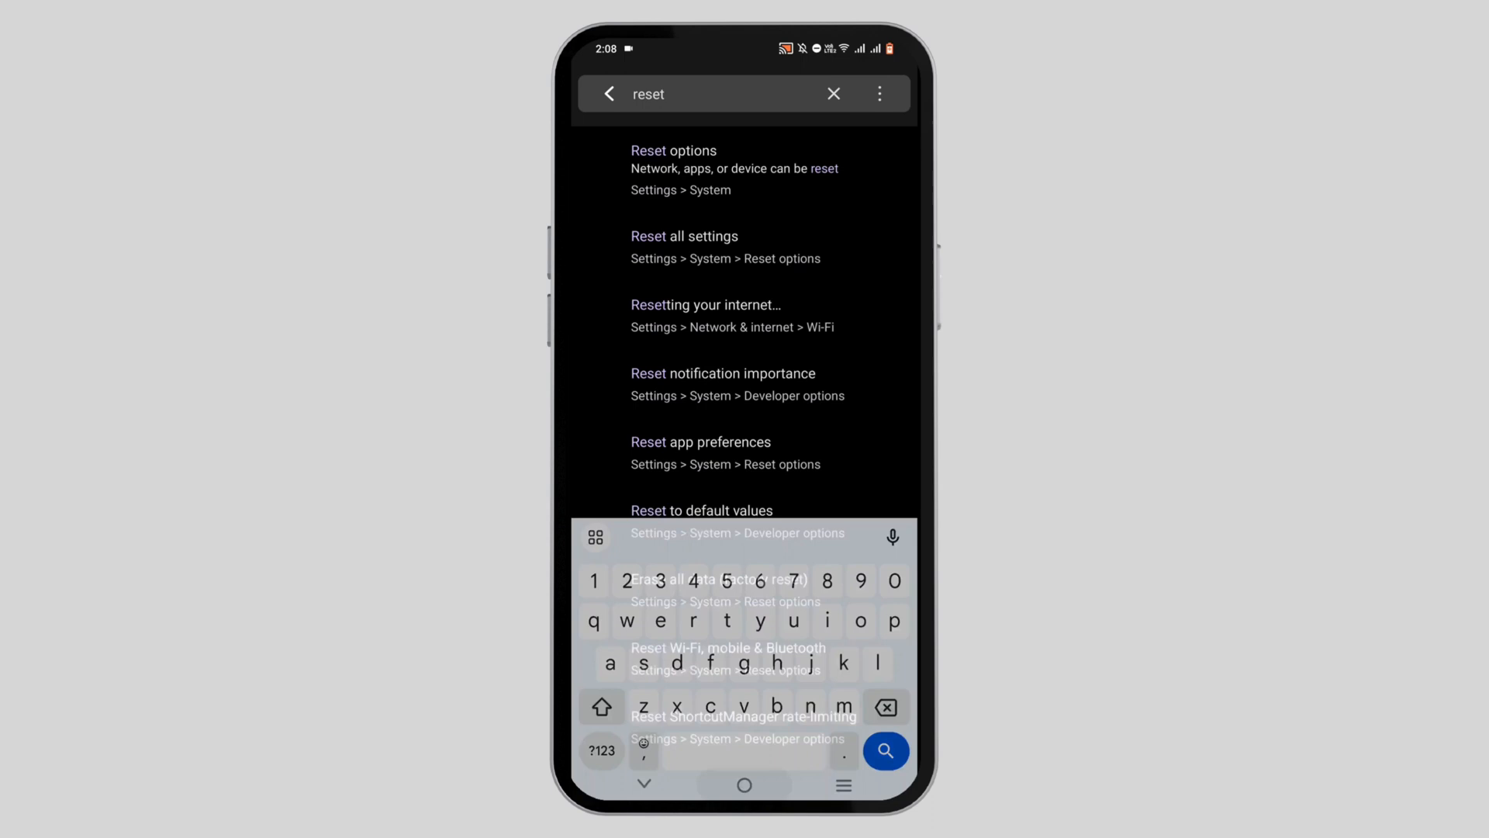
click(743, 784)
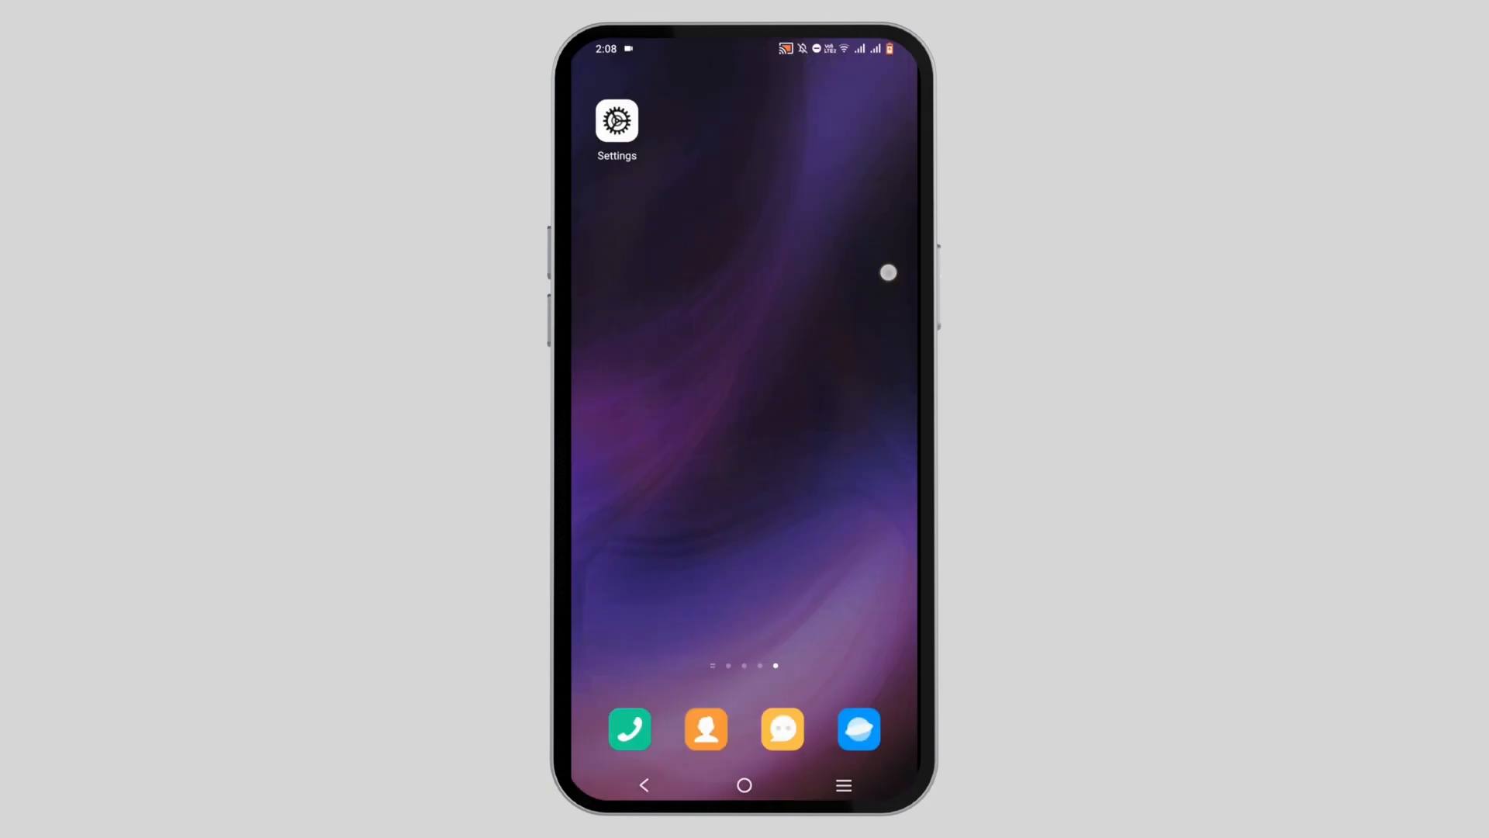
mouse_move(887, 273)
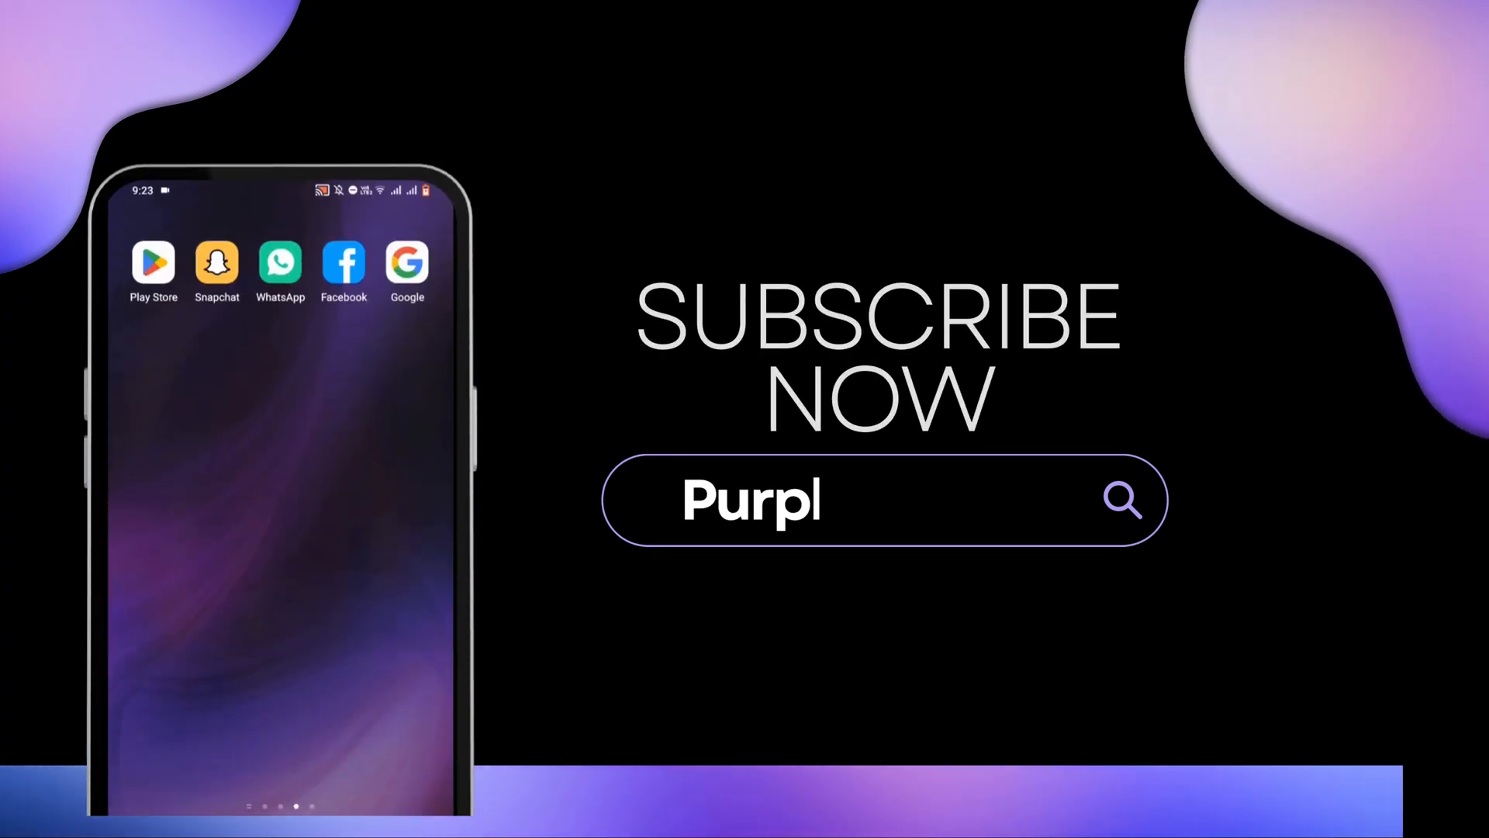
text(eCircuit)
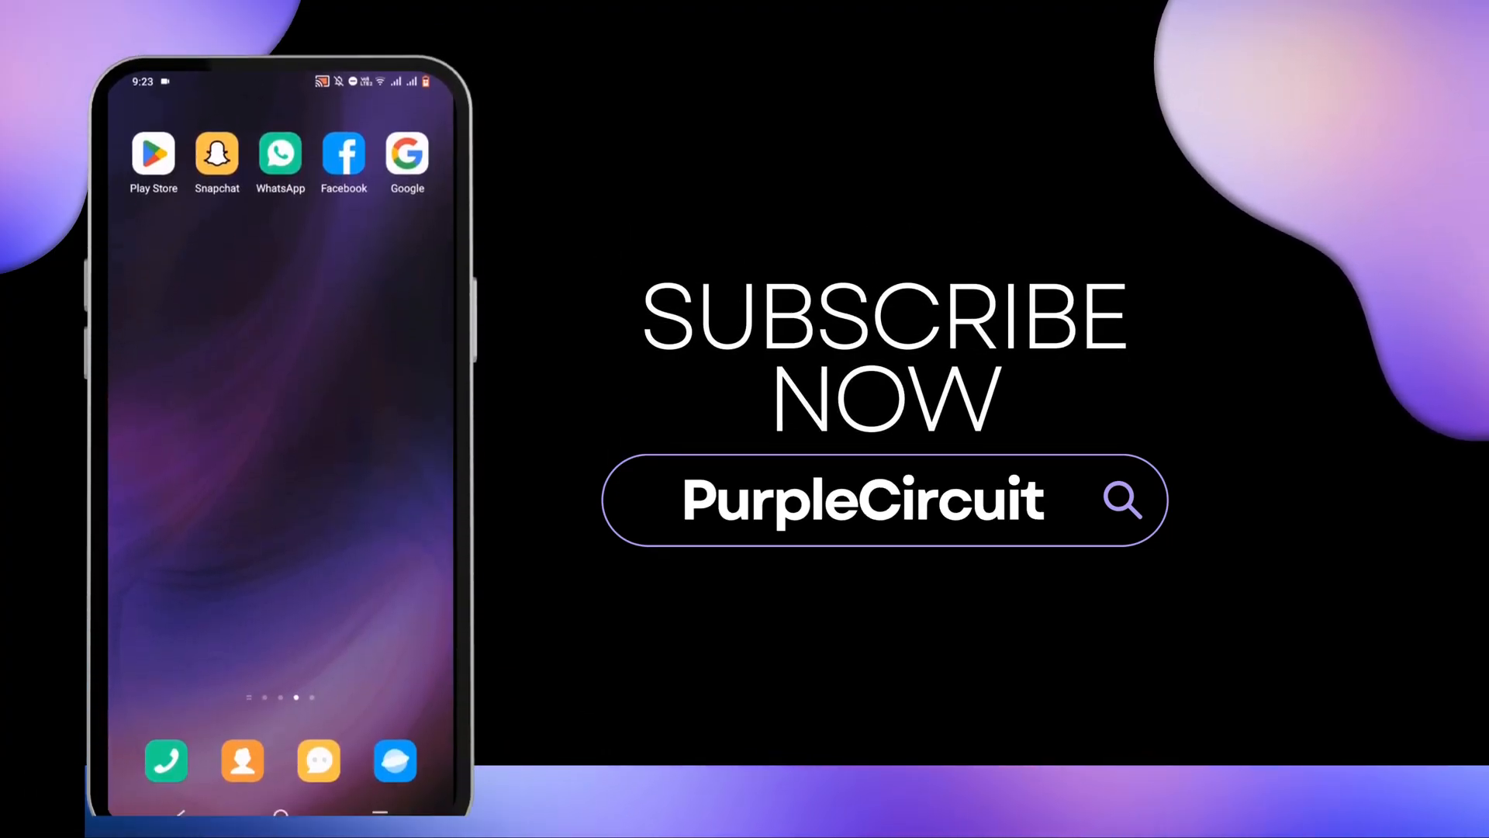